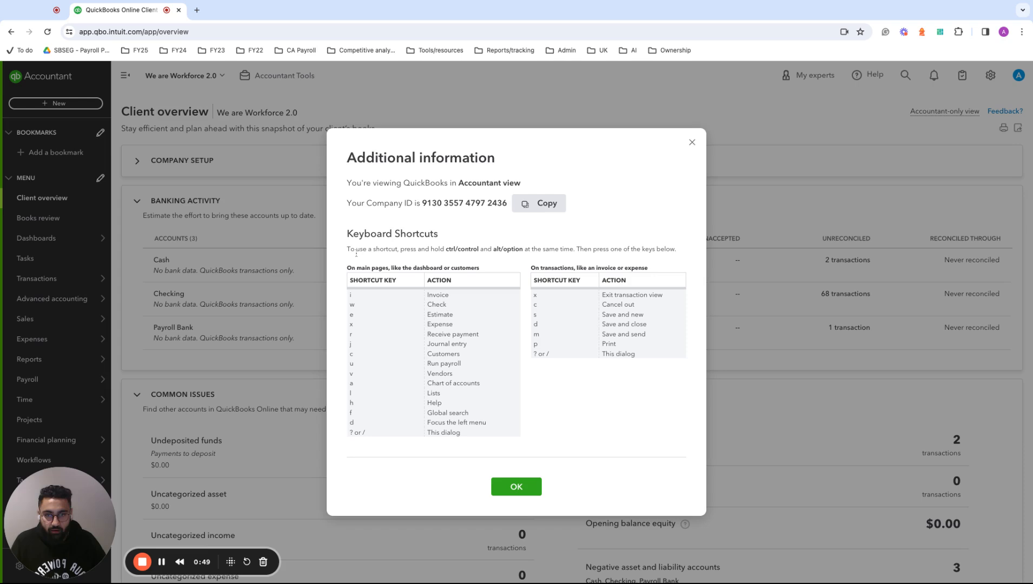
mouse_move(353, 268)
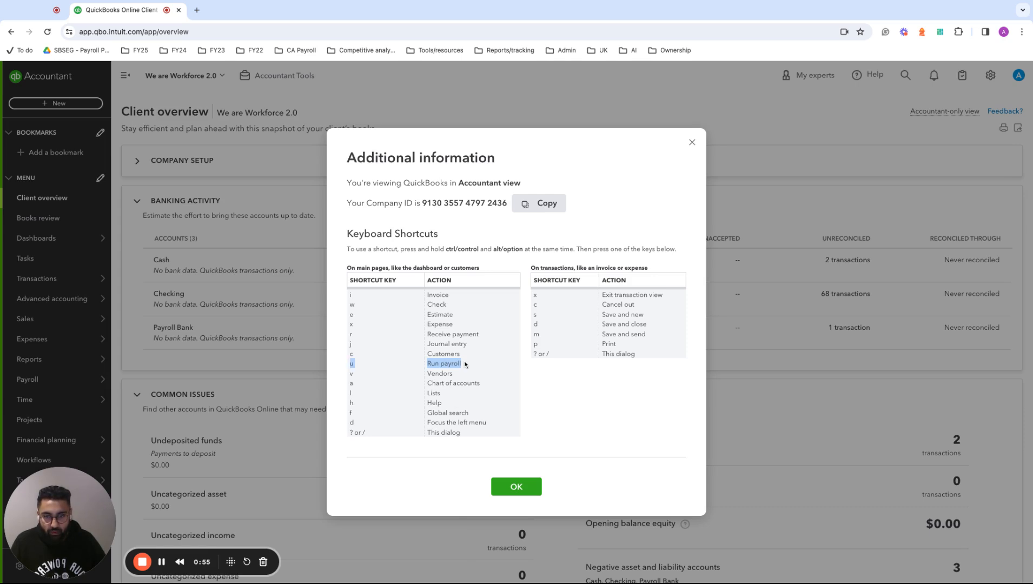
mouse_move(696, 155)
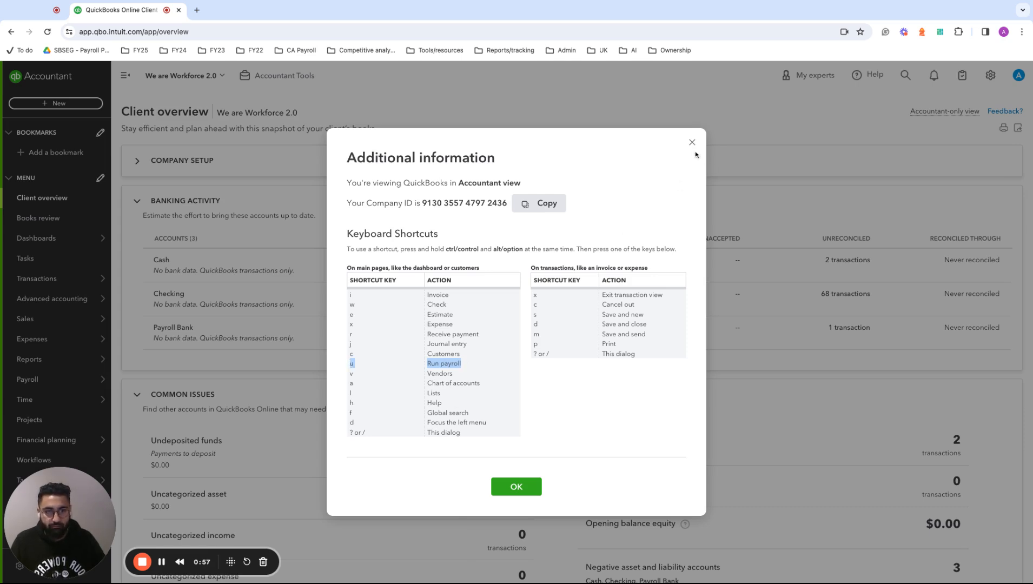
Dismiss the keyboard shortcuts dialog to return to the client overview
click(516, 486)
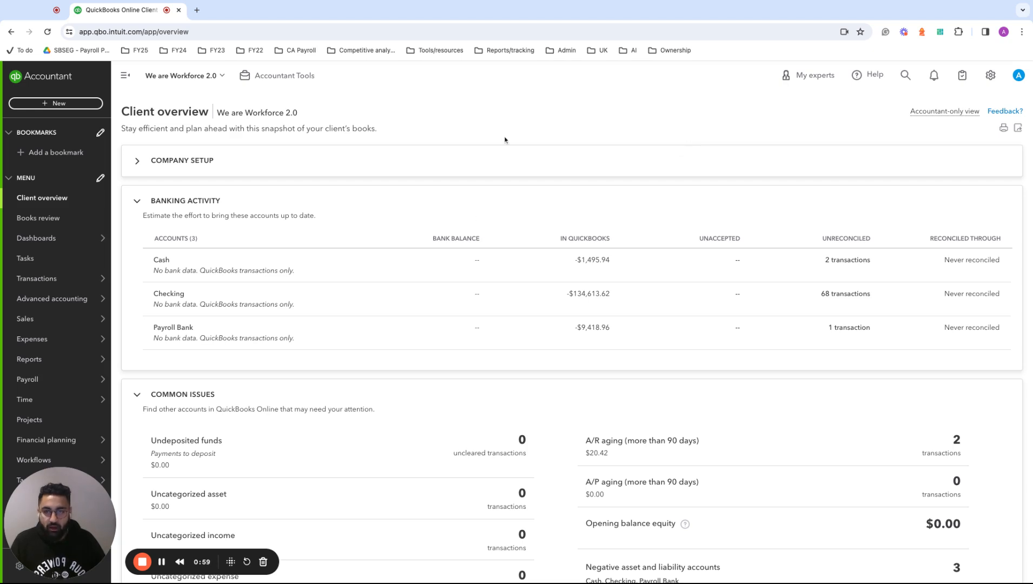
mouse_move(510, 123)
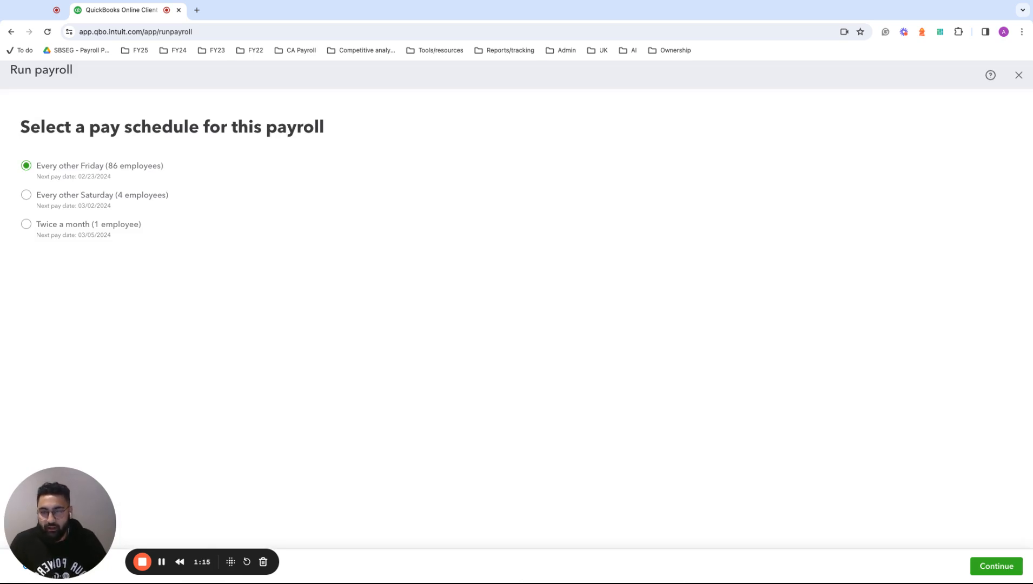
mouse_move(334, 267)
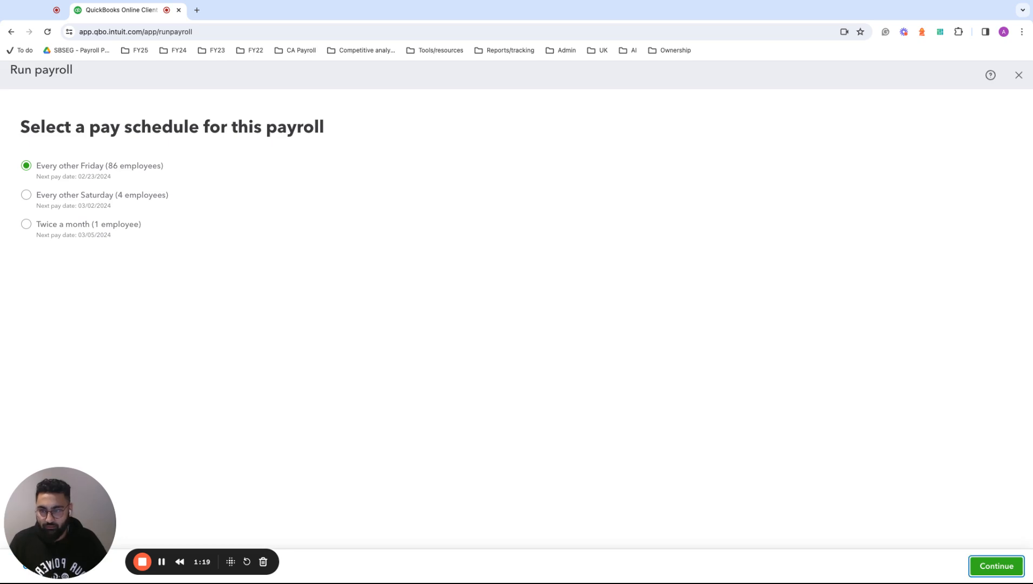
Continue the payroll run with the Every other Friday schedule, then exit to the Payroll overview
click(995, 566)
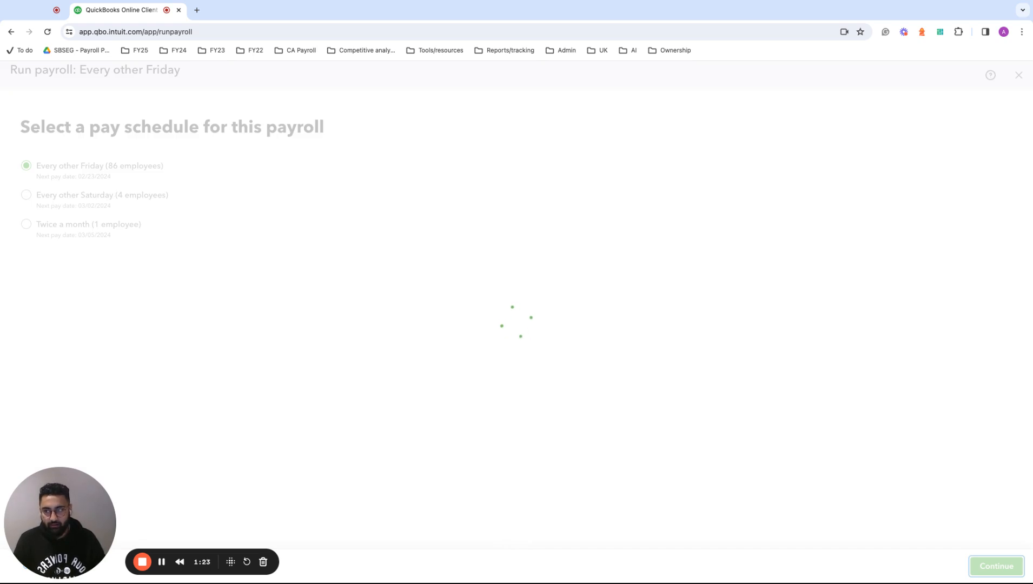
click(995, 566)
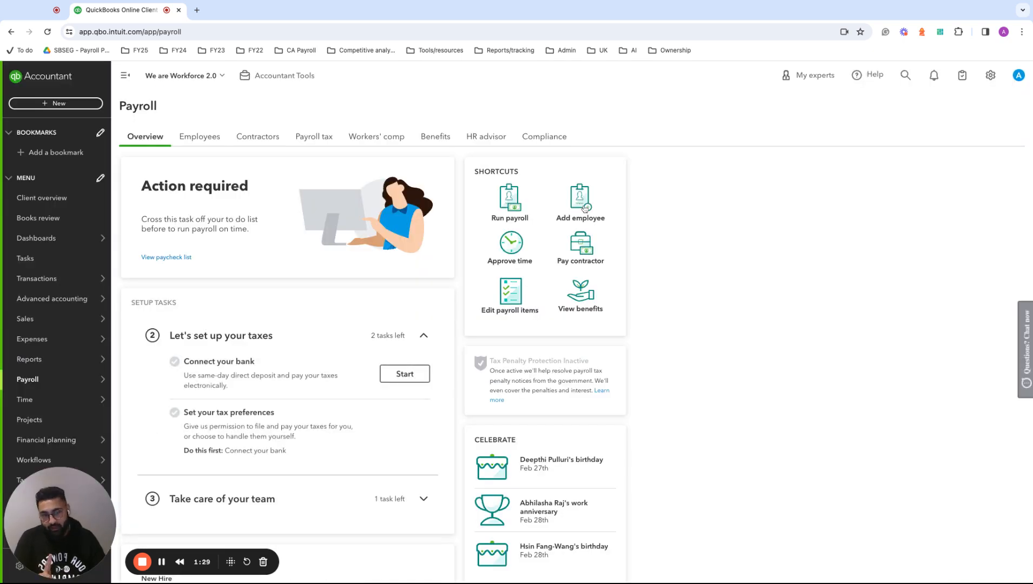
mouse_move(581, 218)
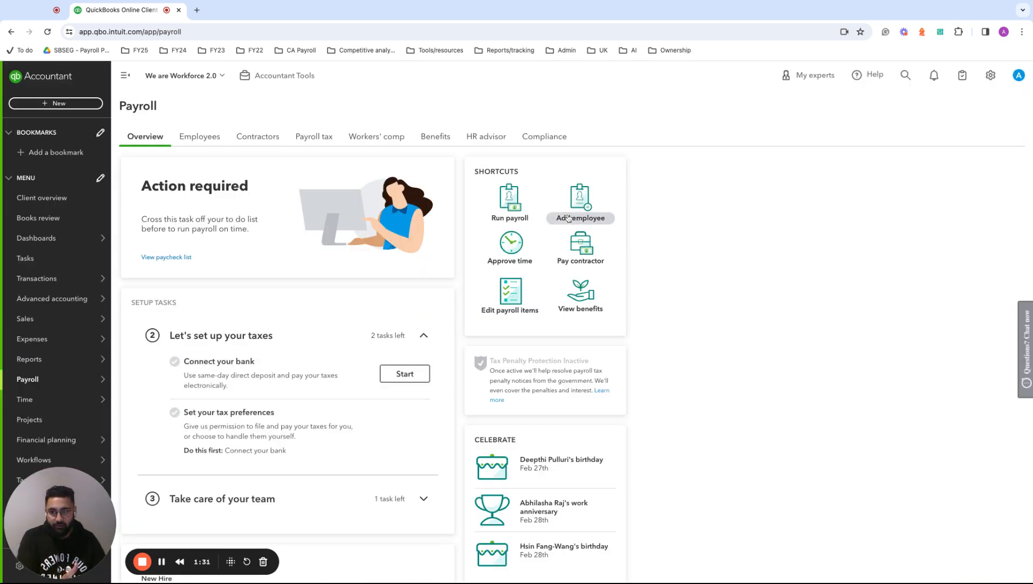